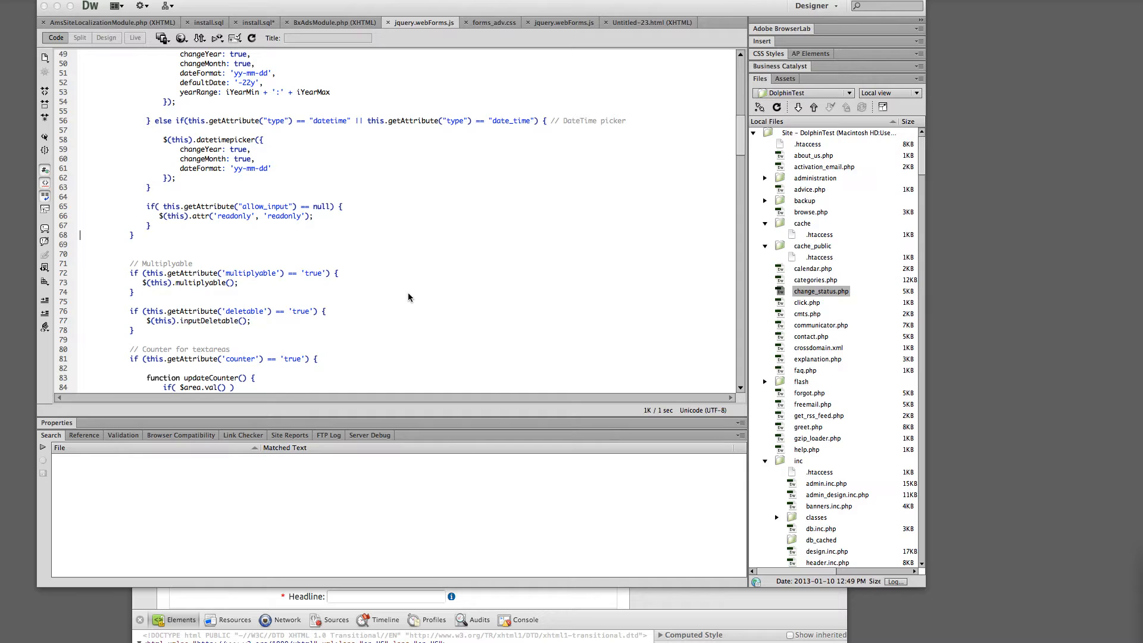
pyautogui.moveTo(375, 293)
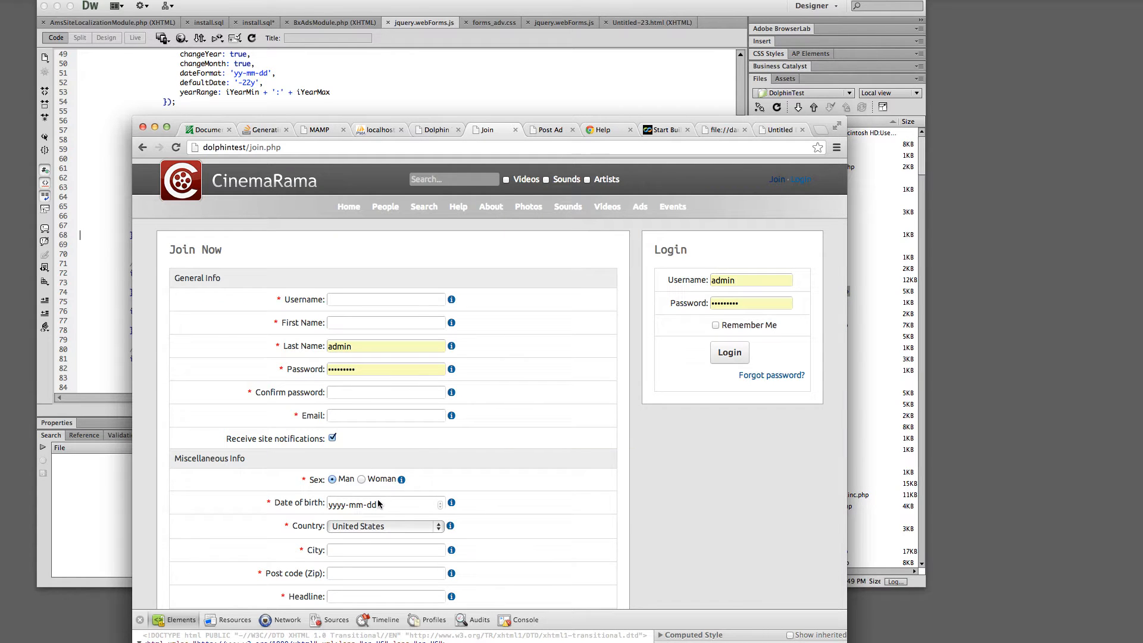
pyautogui.moveTo(400, 503)
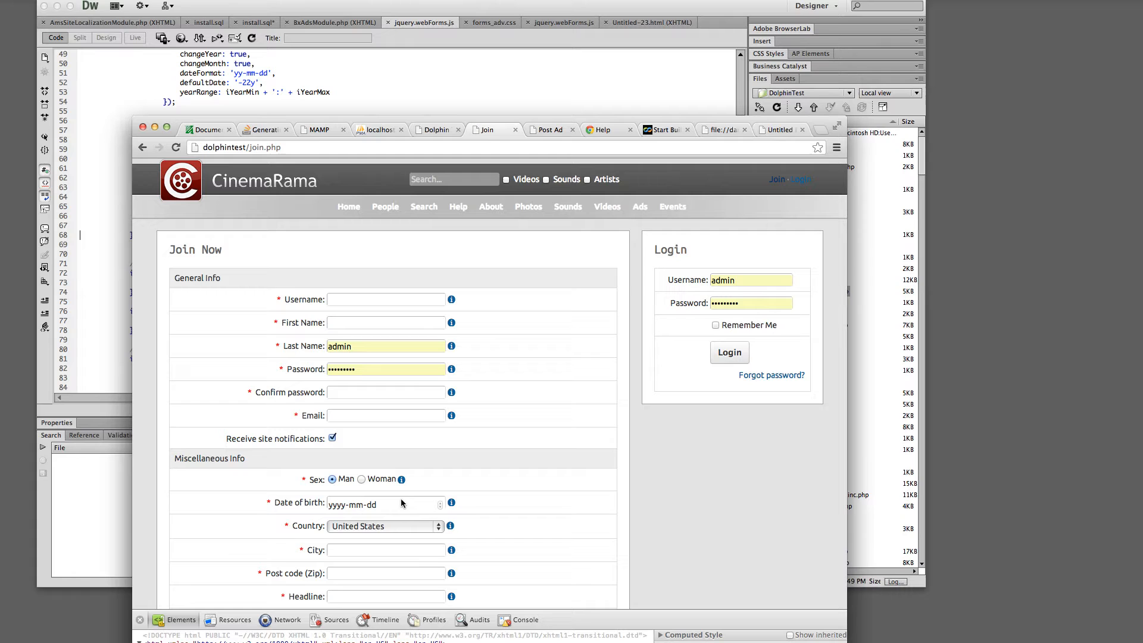
# Try the empty Date of birth field on join.php to see whether a calendar appears
pyautogui.doubleClick(313, 502)
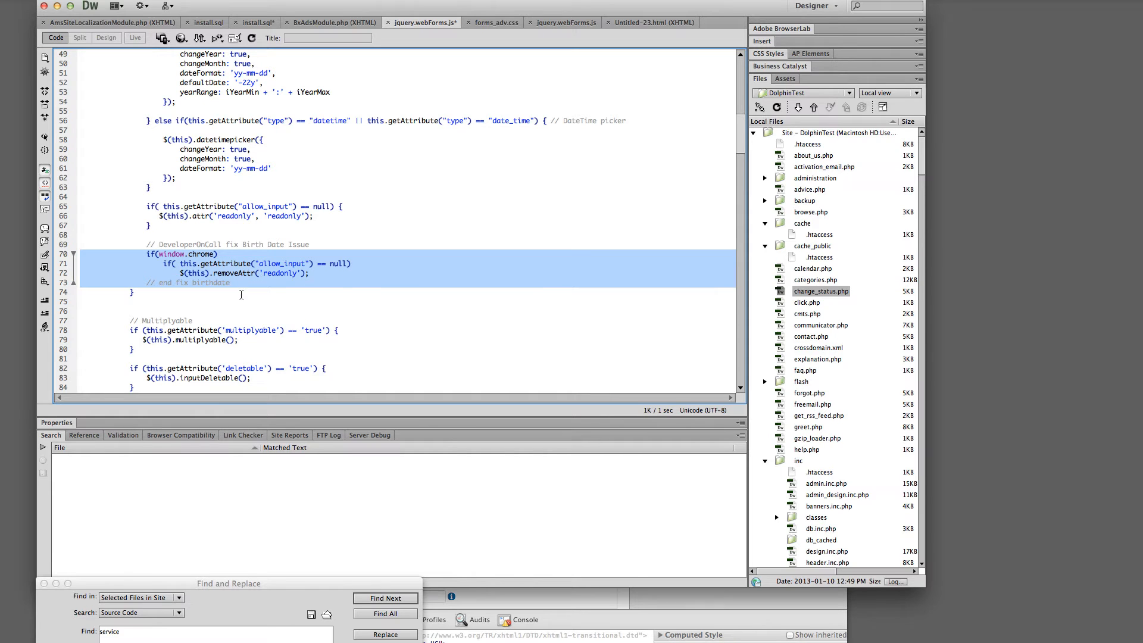
pyautogui.moveTo(175, 246)
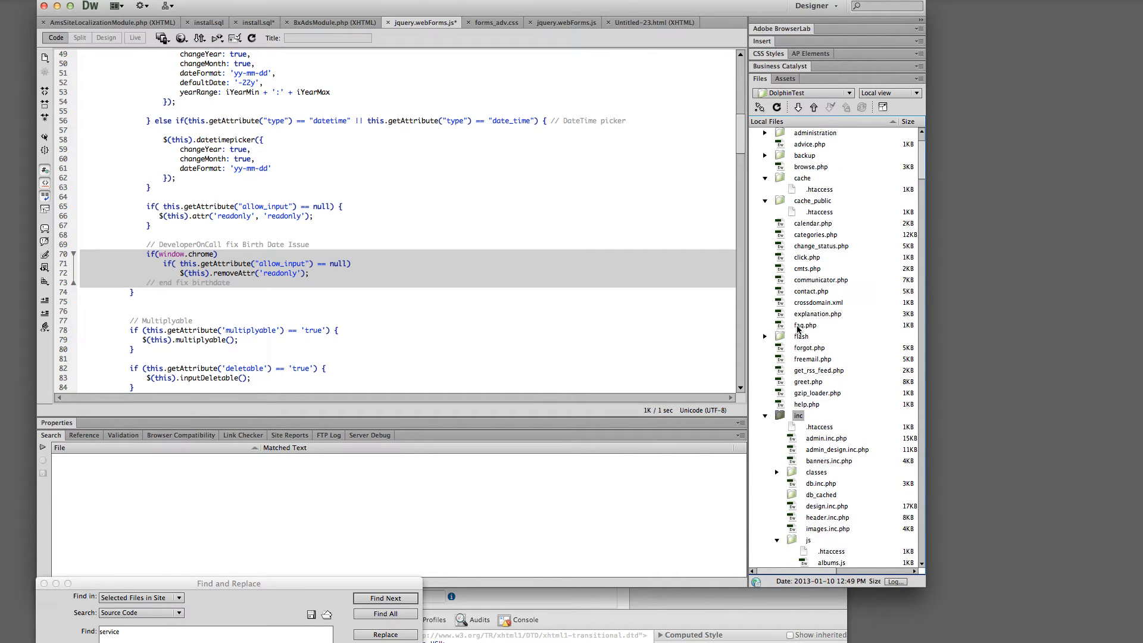
# Select jquery.webForms.js under inc/js in the Files panel and save the Chrome birth-date fix
pyautogui.scroll(-3)
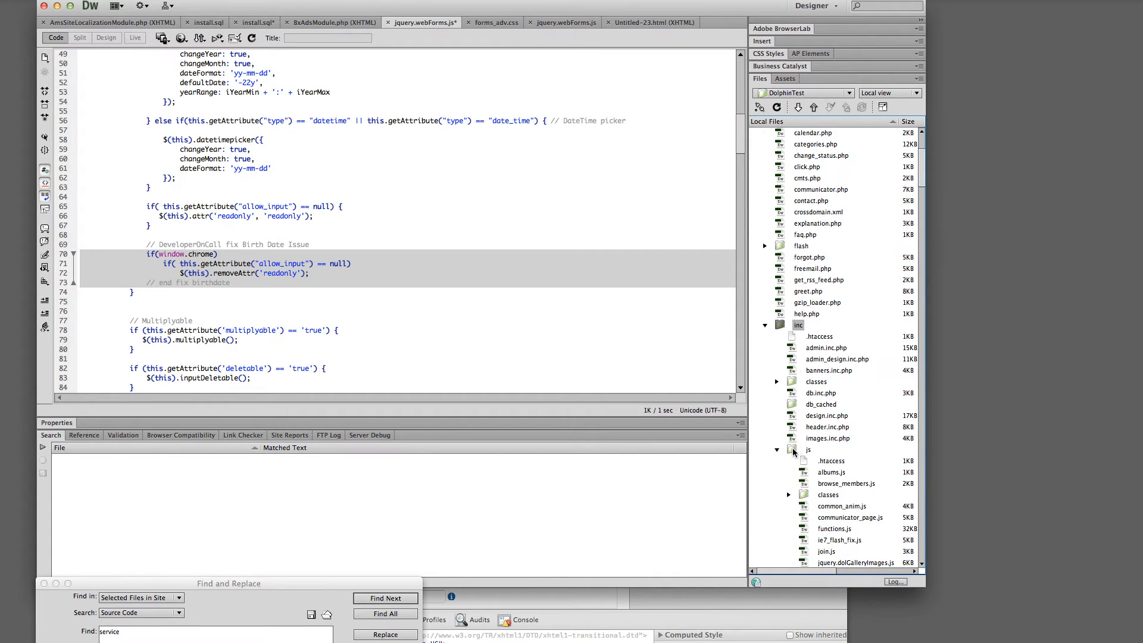
pyautogui.scroll(-3)
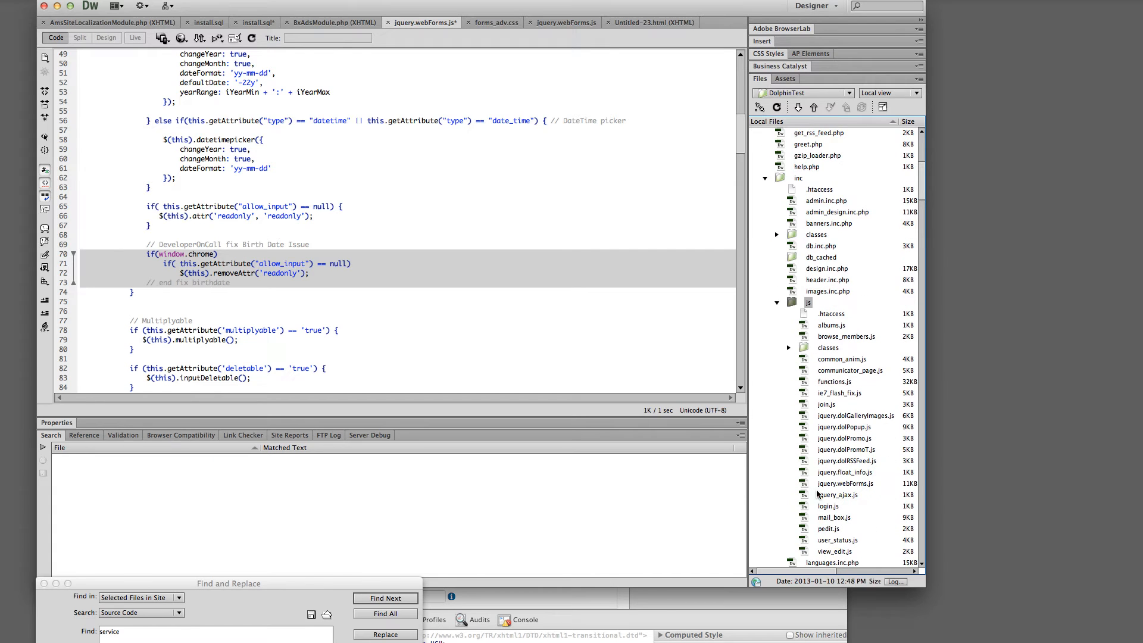
pyautogui.click(845, 483)
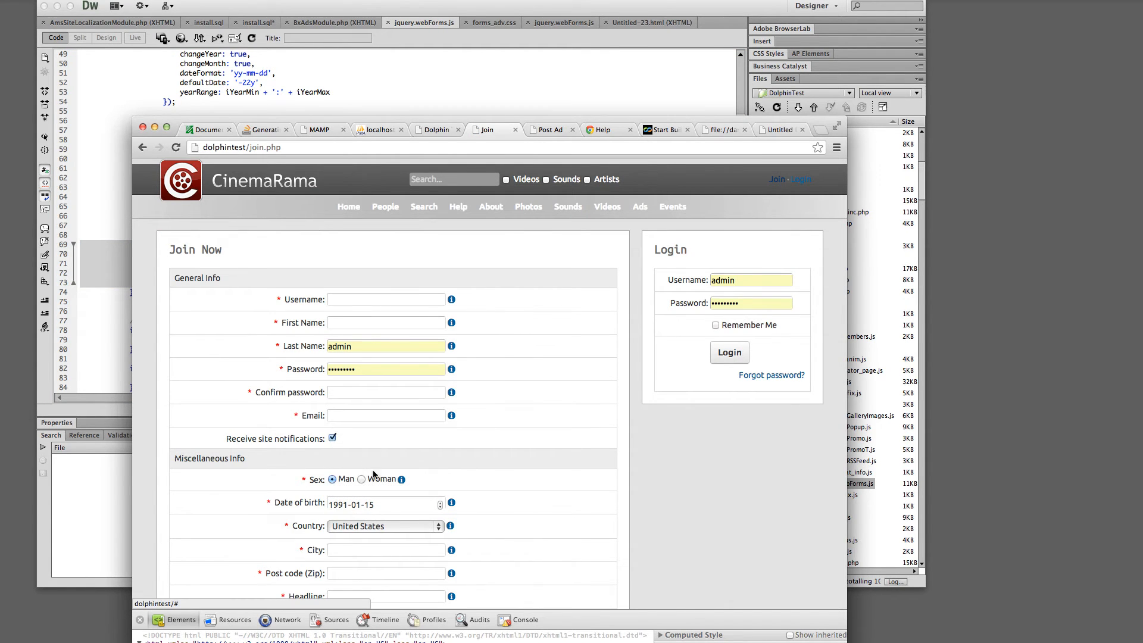
# Pick a day from the January 1991 calendar so Date of birth holds 1991-01-15
pyautogui.click(382, 505)
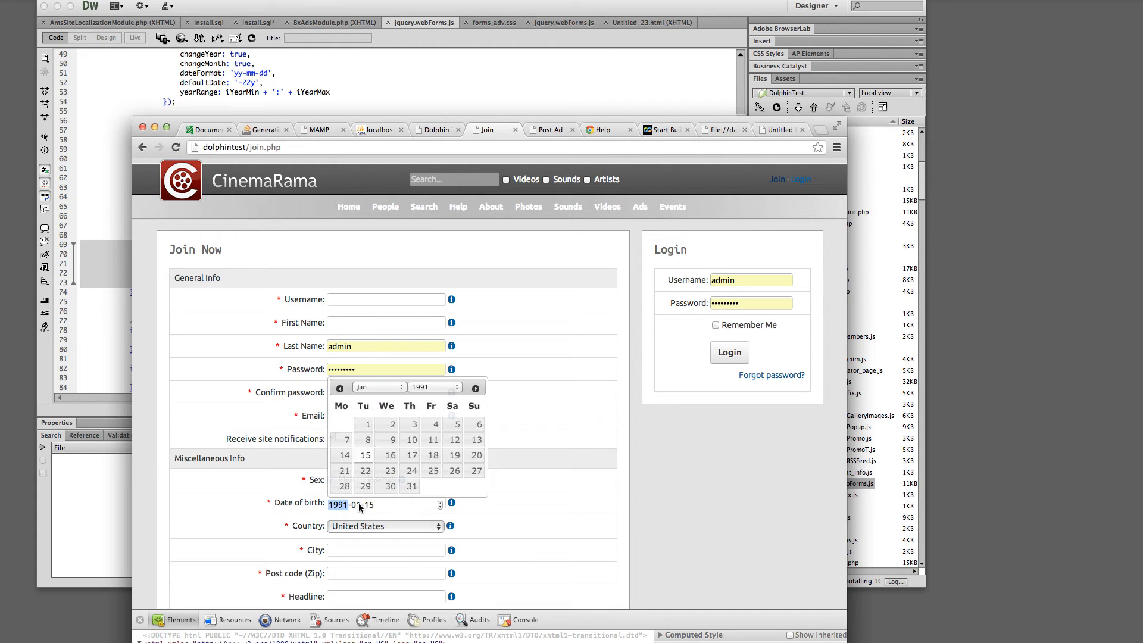
pyautogui.click(453, 440)
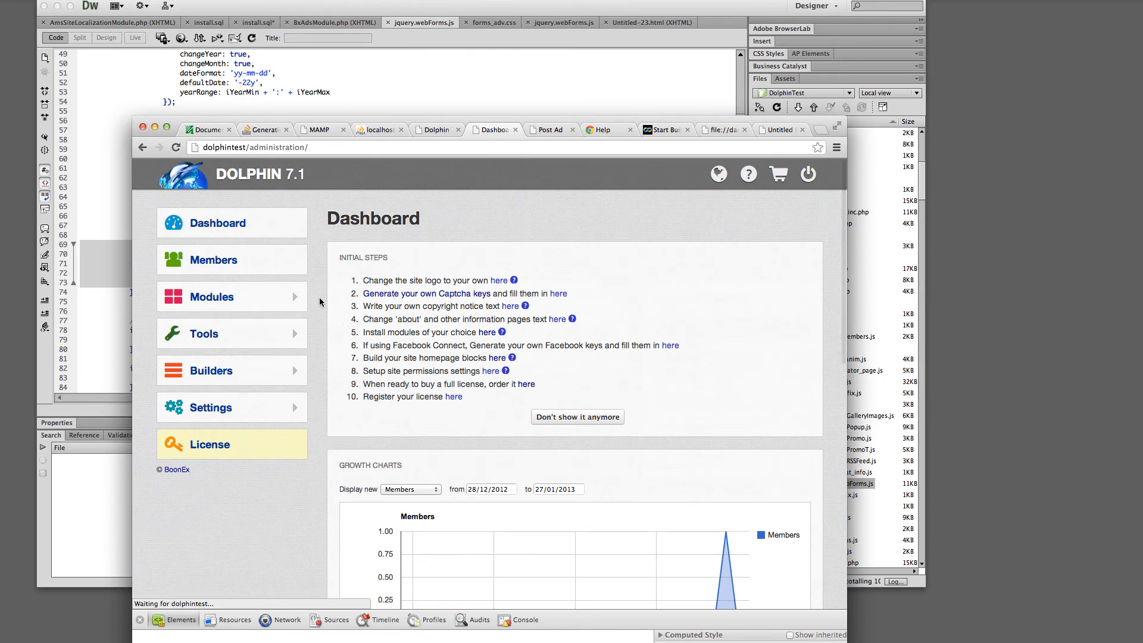
# Clear the JavaScript cache under Tools > Cache, then set Date of birth to 1991-01-19 via the calendar
pyautogui.click(233, 333)
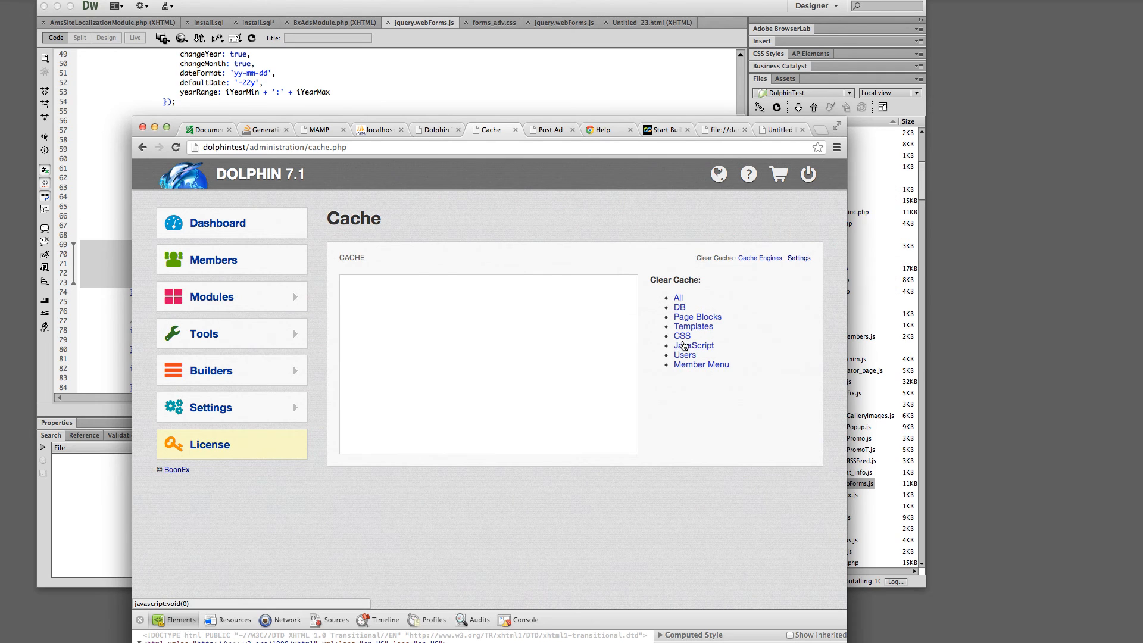
pyautogui.click(678, 307)
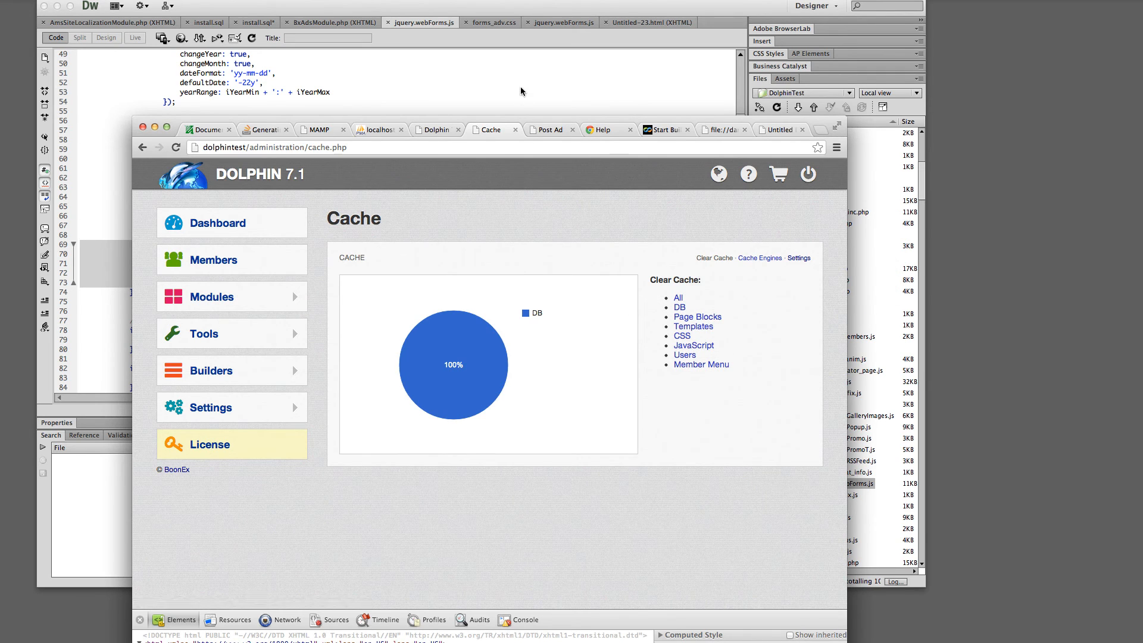
pyautogui.click(807, 173)
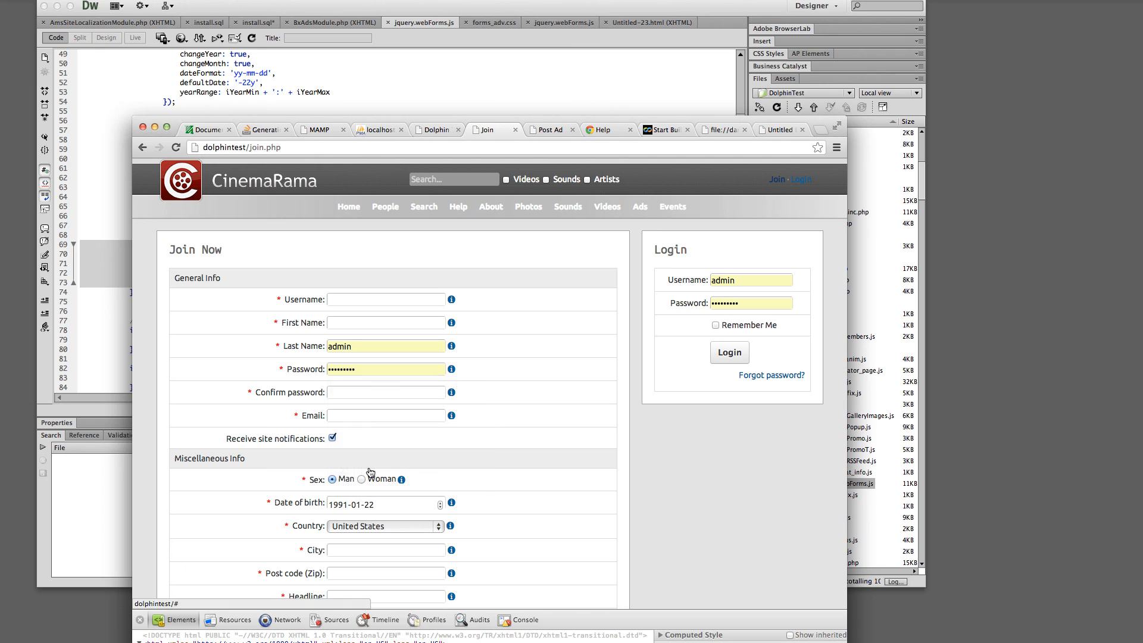
pyautogui.click(432, 454)
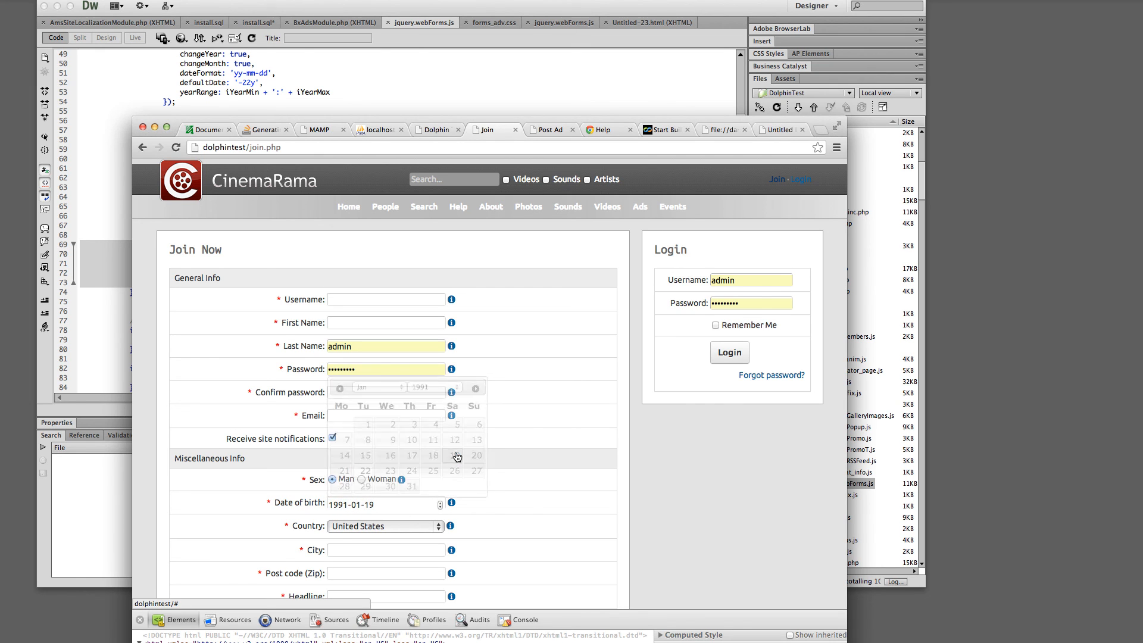